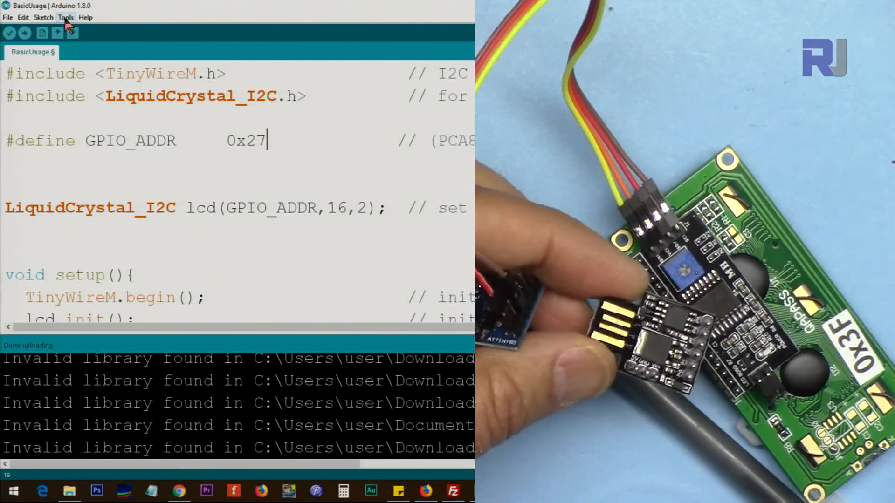
Step: Select Digispark (Default - 16.5mhz) as the target board from the Tools menu
click(65, 17)
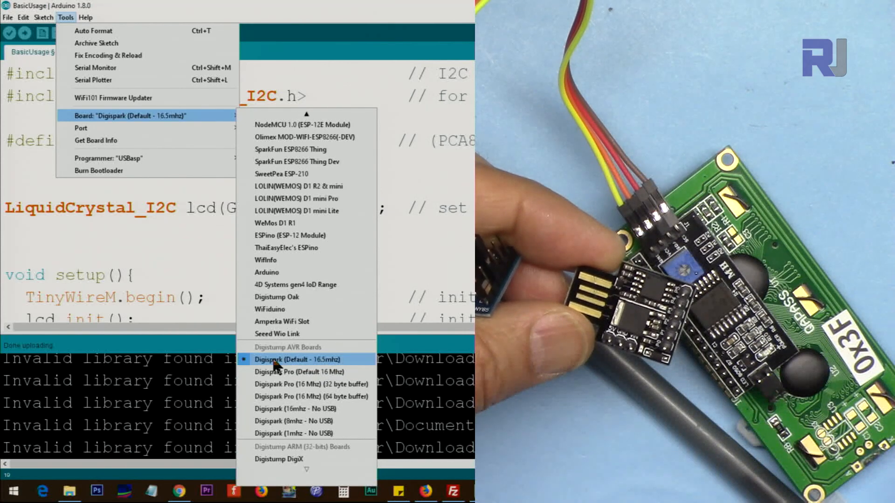
click(310, 358)
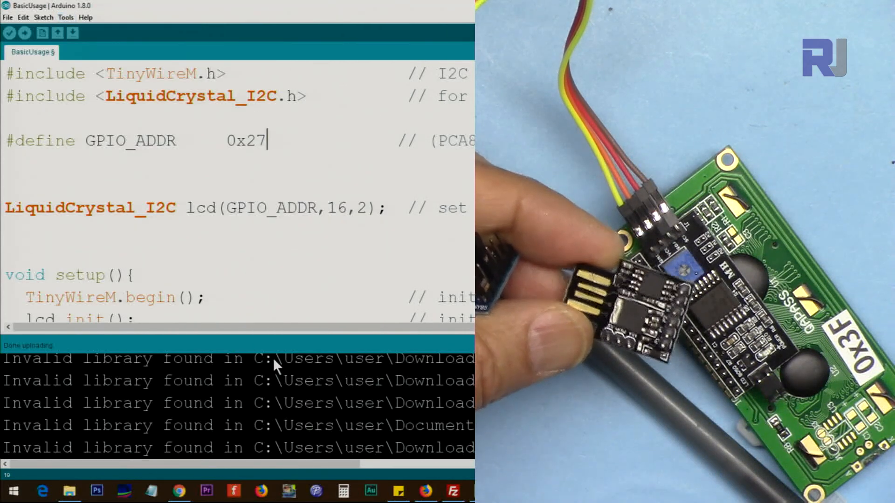
Step: Load the i2cScanner sketch from the Digispark_Examples collection
click(9, 17)
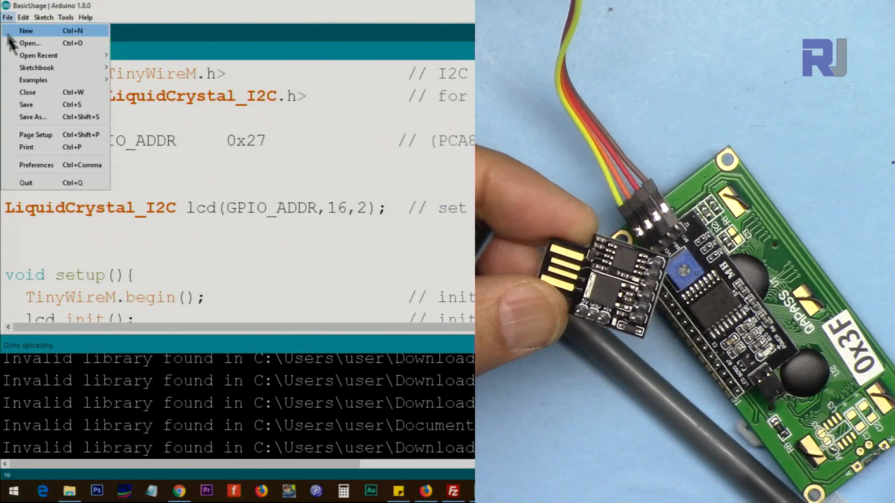
mouse_move(57, 80)
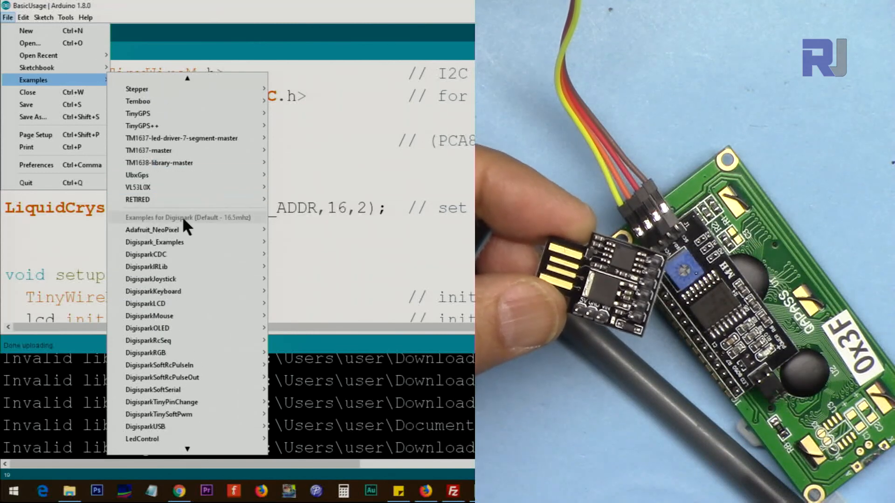
mouse_move(152, 230)
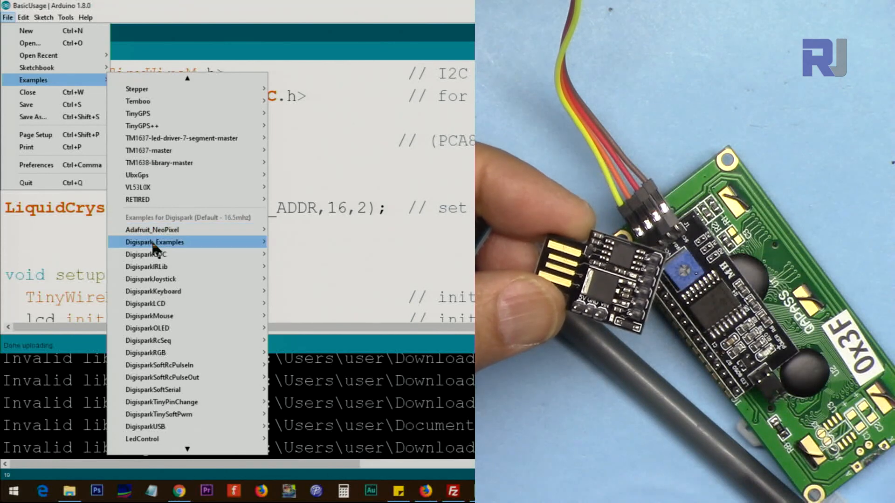
mouse_move(154, 242)
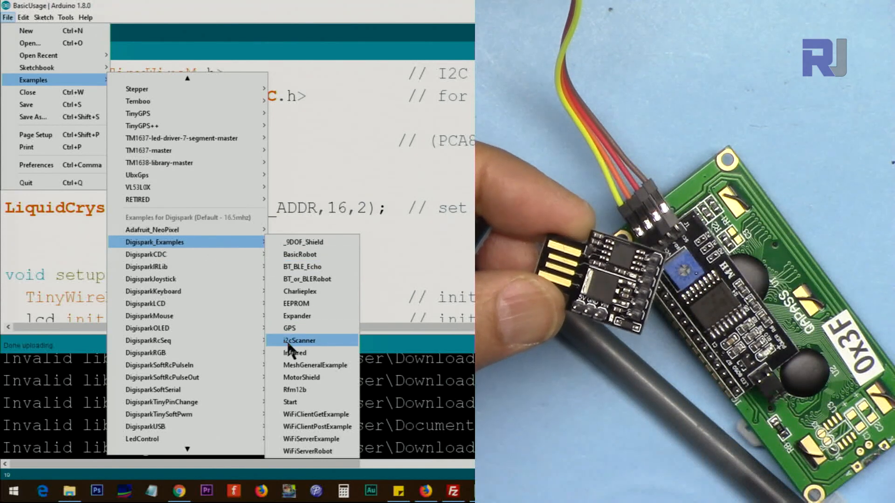
click(297, 340)
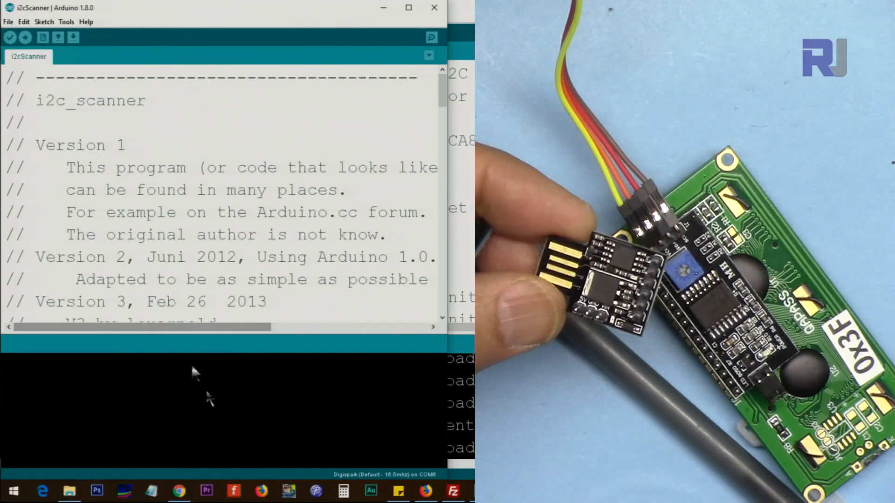
mouse_move(14, 491)
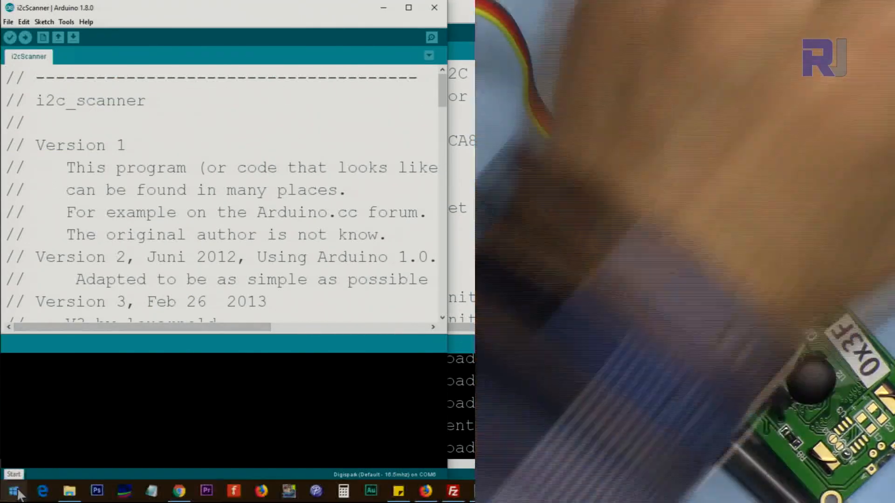
Step: Search the Start menu for 'not' and launch a blank Notepad window
click(14, 491)
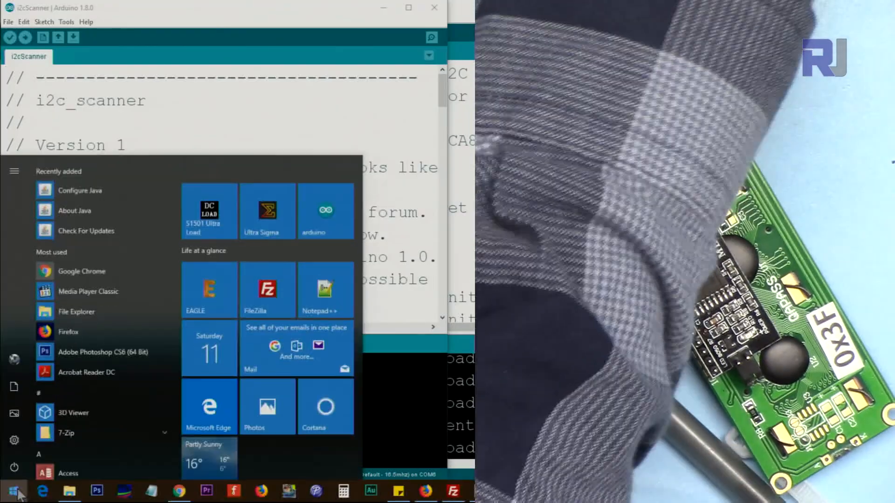
text(not)
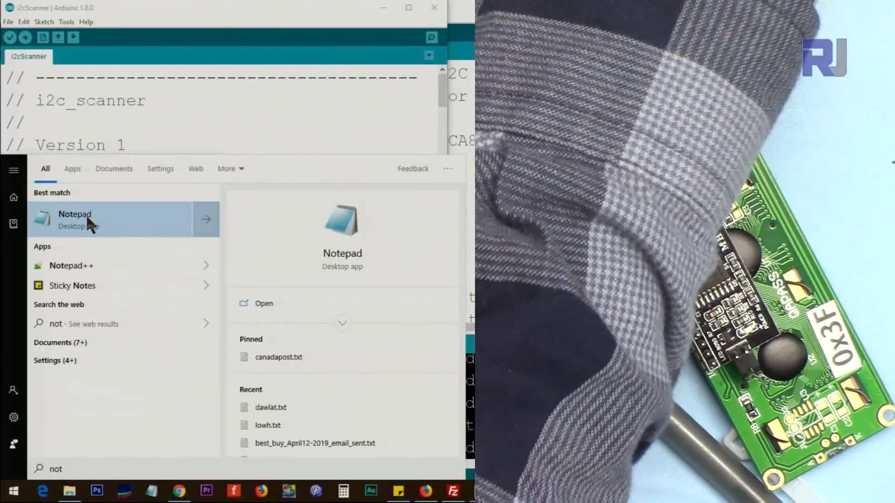
click(75, 220)
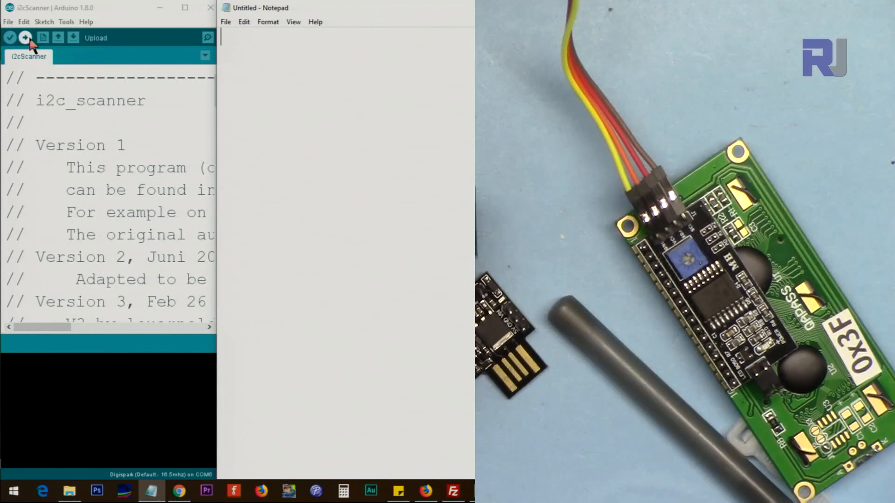
Step: Upload the i2cScanner sketch and let it type device reports (0x3F, 0x27) into Notepad
click(25, 37)
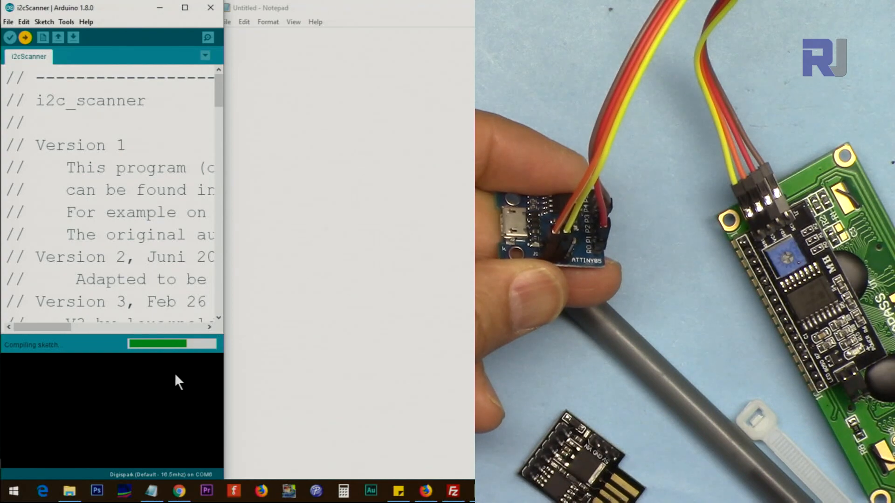
click(25, 36)
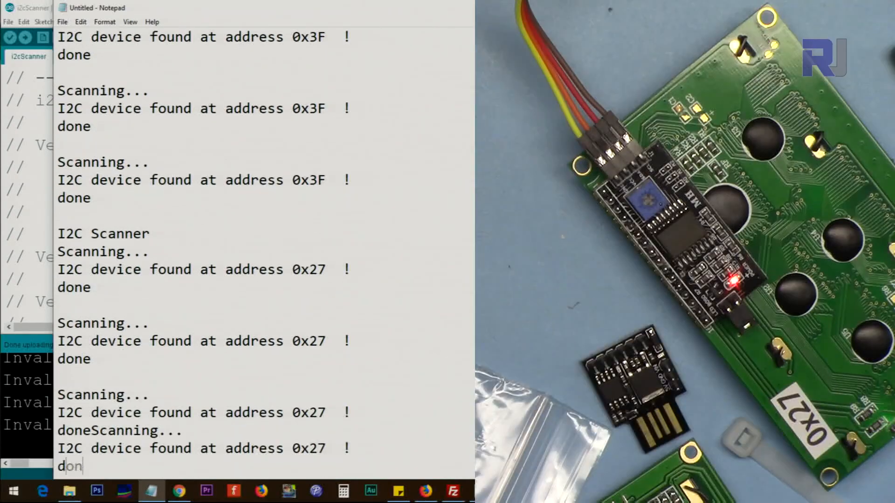
Step: Start a blank Word document and capture the scanner's report of a device at 0x27
click(149, 492)
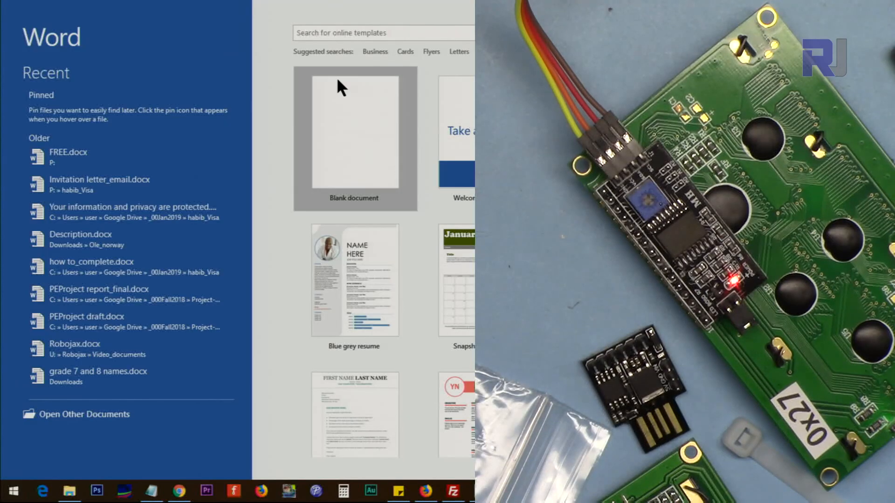
click(354, 131)
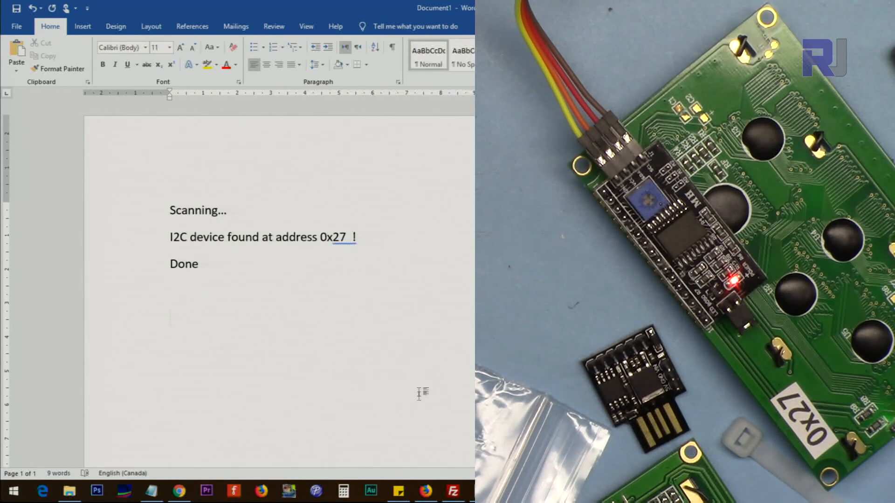
click(151, 491)
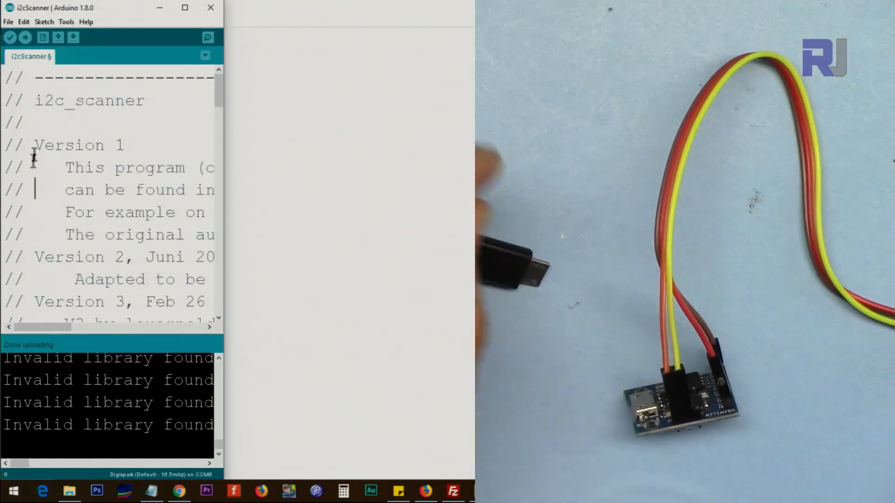
Step: Upload the i2cScanner sketch to the Digispark again
click(25, 36)
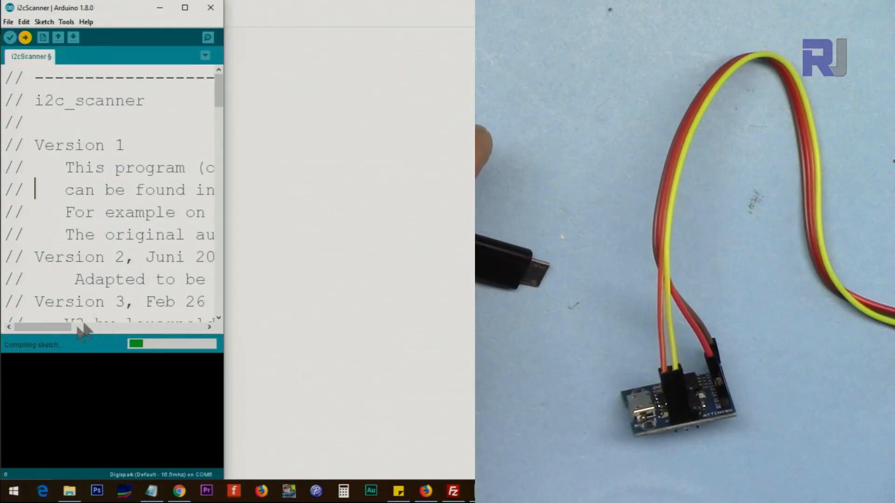